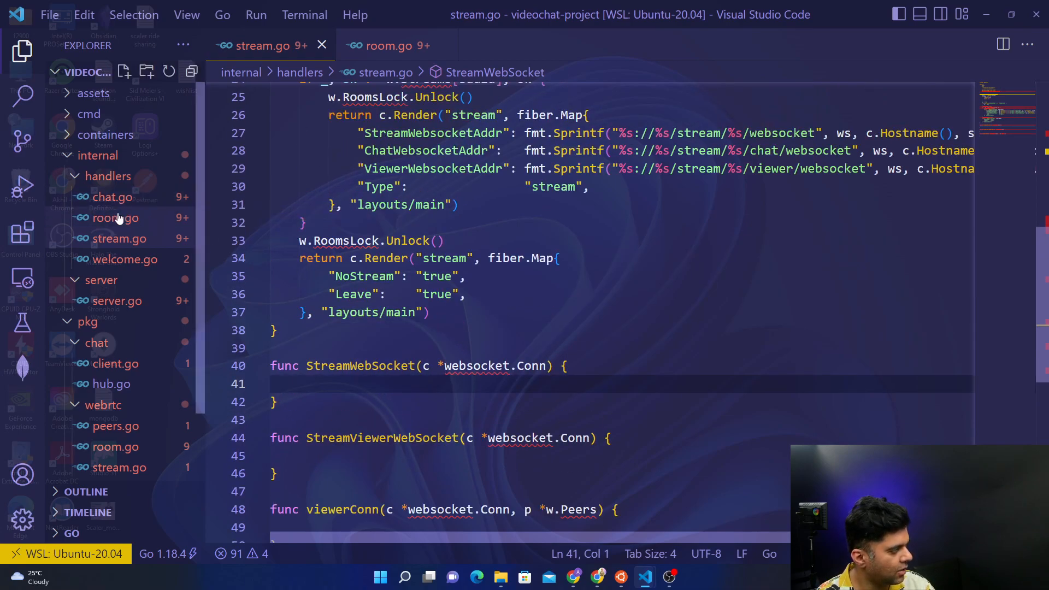
pyautogui.moveTo(126, 247)
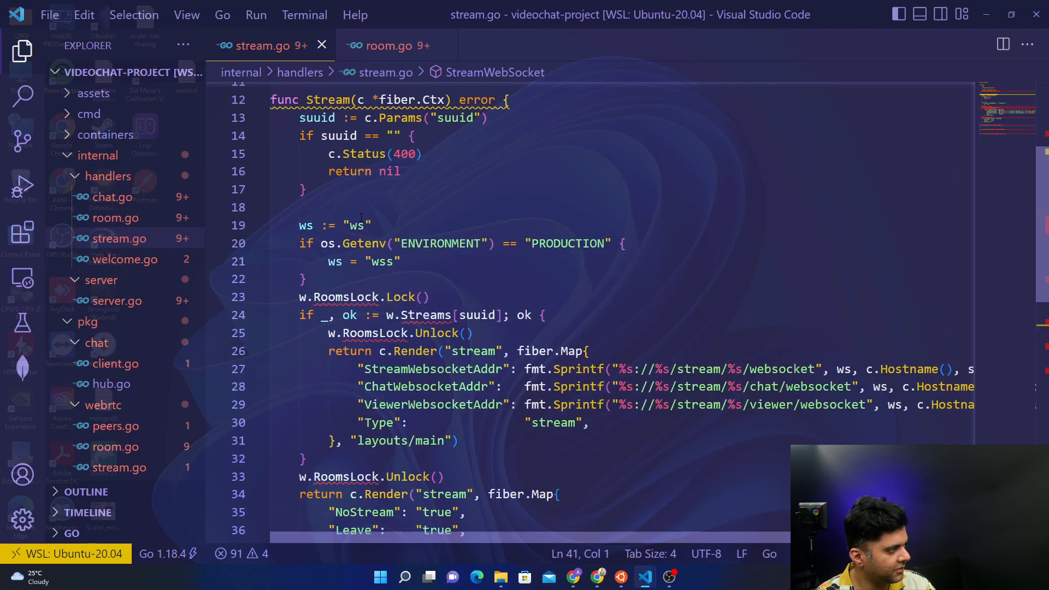
# After checking RoomWebsocket in room.go, read the suuid param and lock w.RoomsLock.
pyautogui.moveTo(328, 96); pyautogui.dragTo(281, 330)
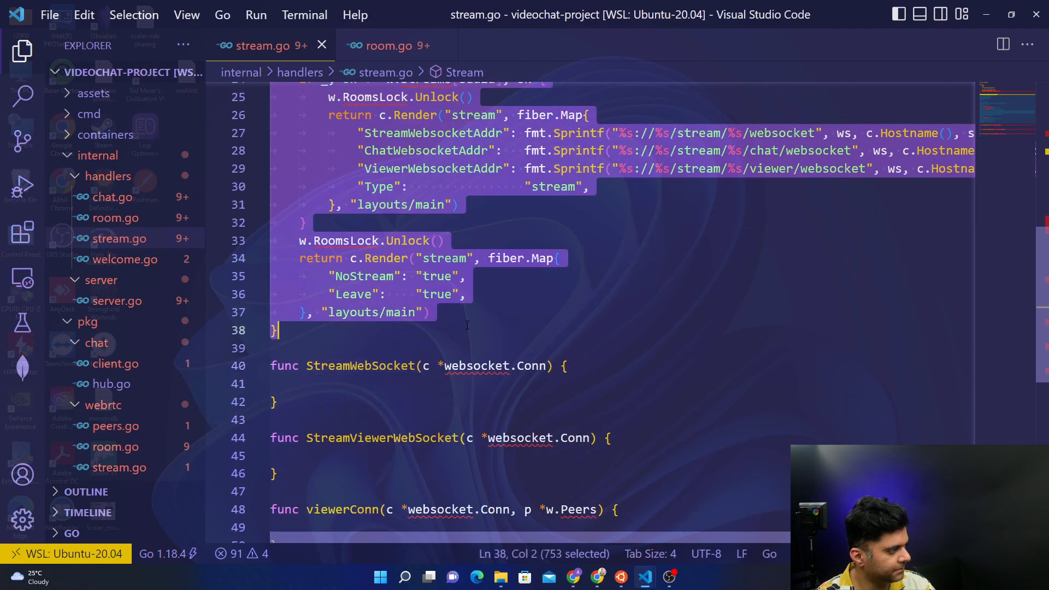
pyautogui.click(445, 366)
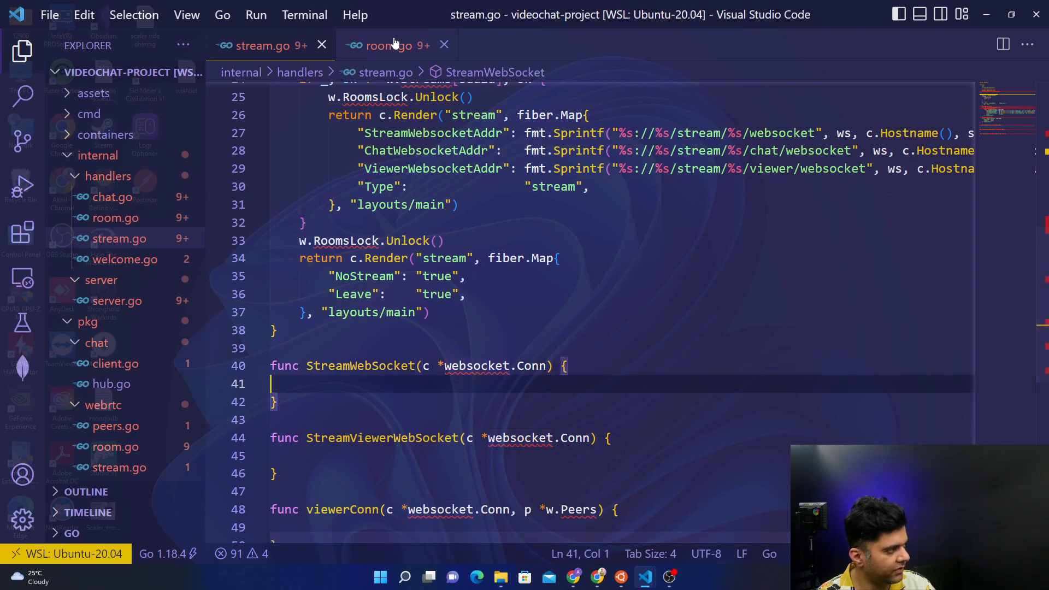
pyautogui.click(387, 45)
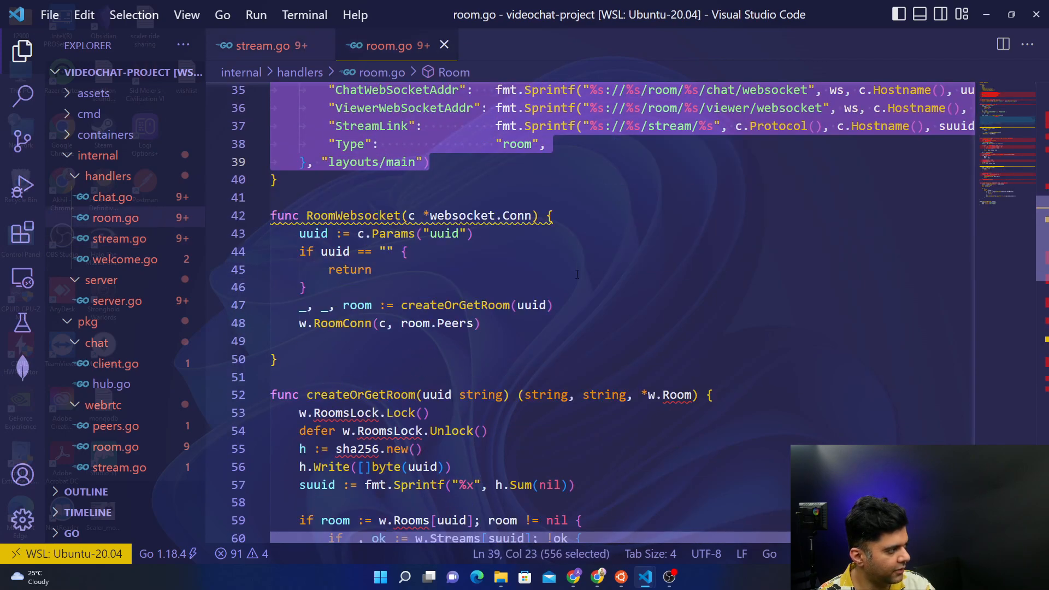
pyautogui.click(268, 46)
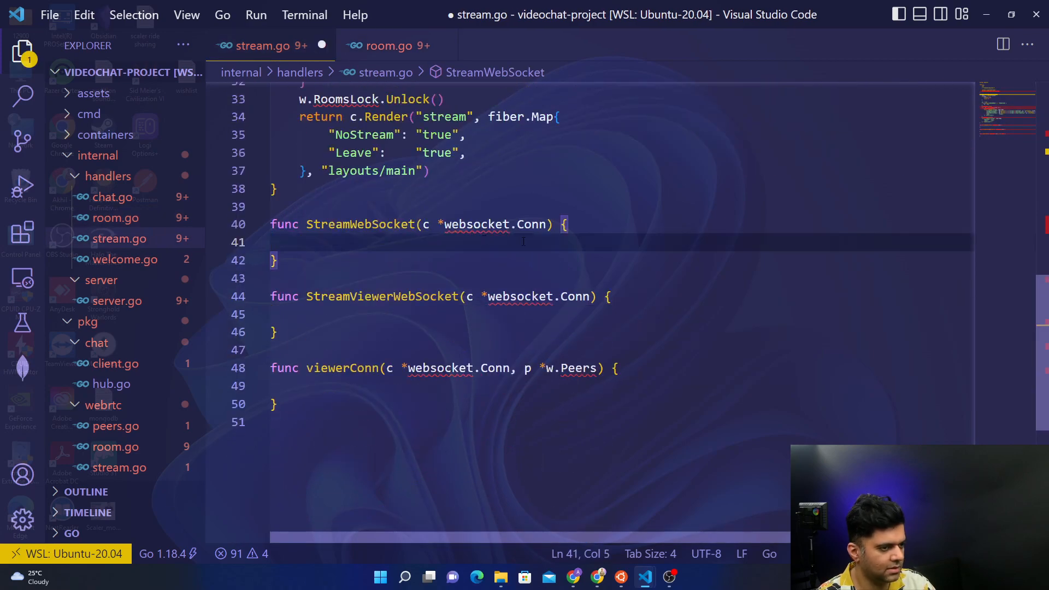
pyautogui.write('suuid :')
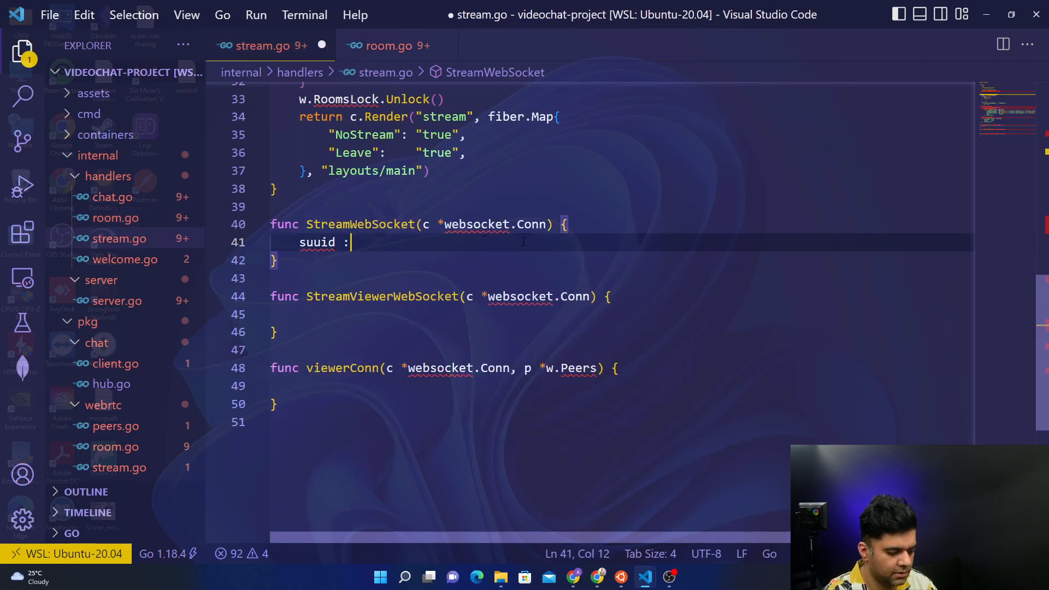
pyautogui.write('= c.Params')
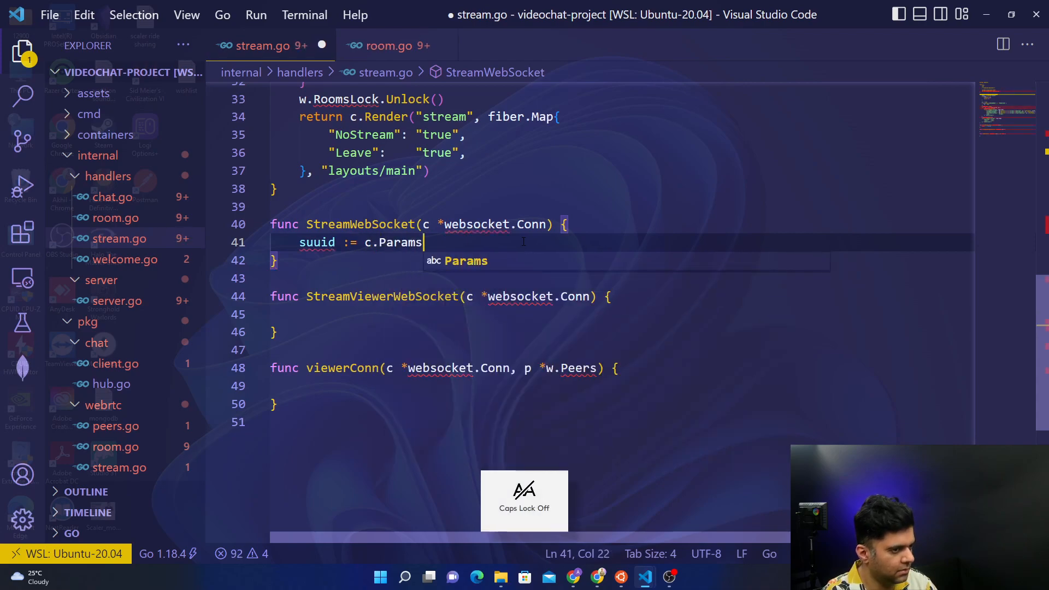
pyautogui.write('("suuid"')
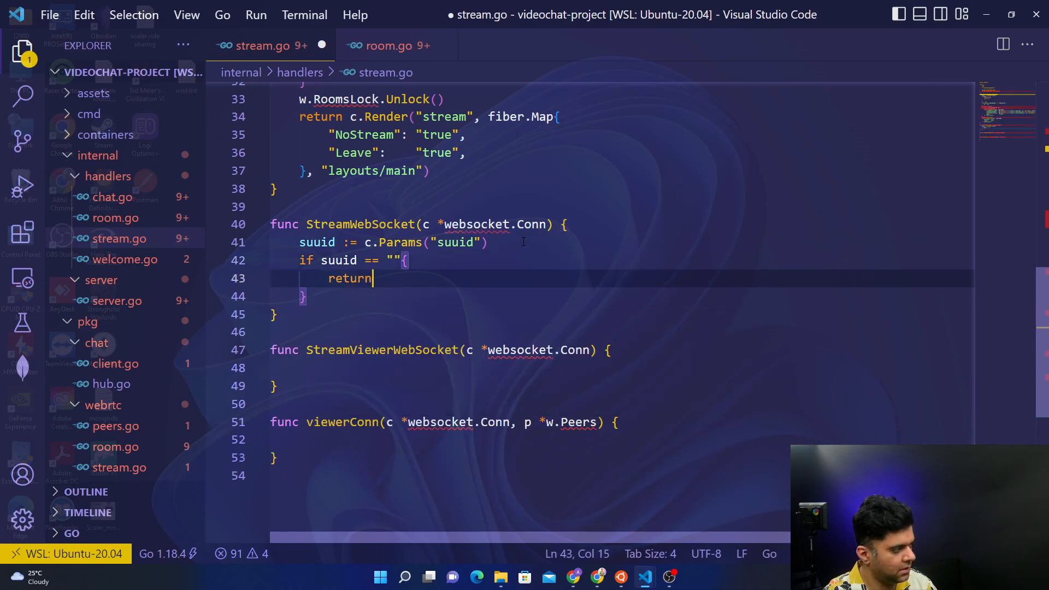
pyautogui.write('w.R')
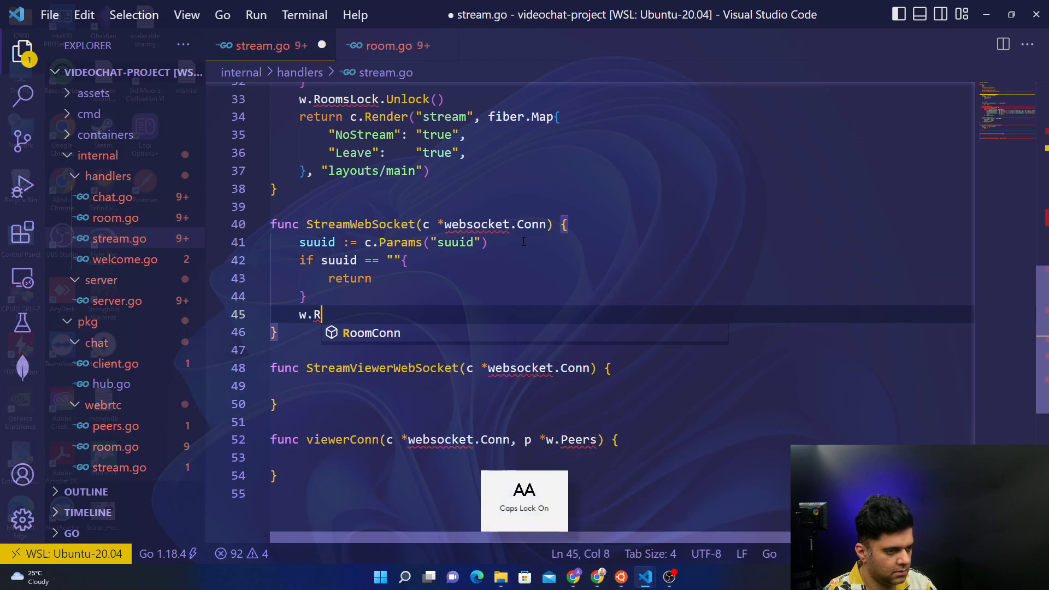
pyautogui.write('ooms')
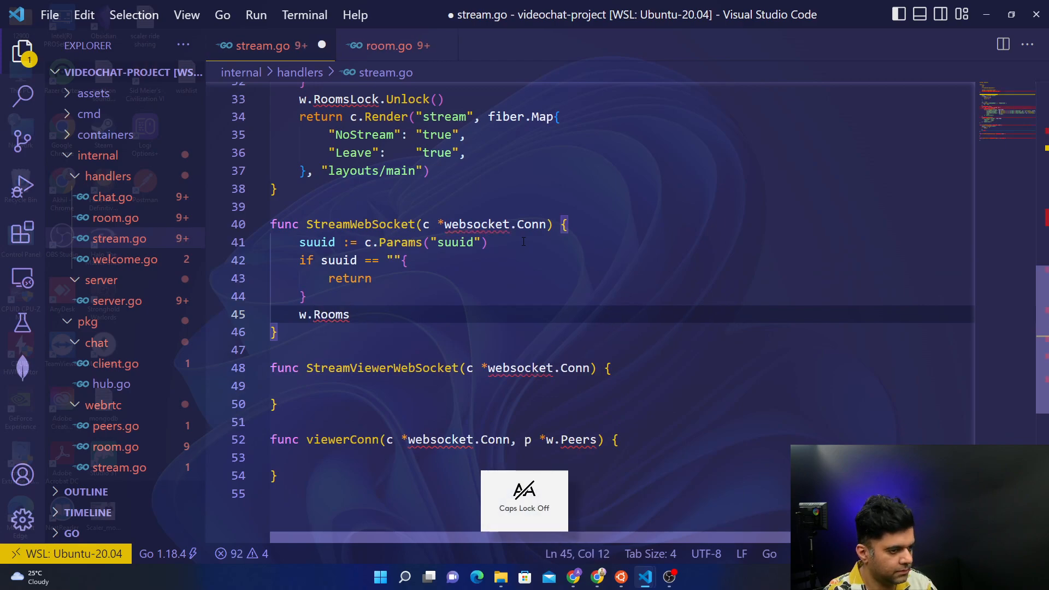
pyautogui.write('Lock.Lock')
pyautogui.write('if sr')
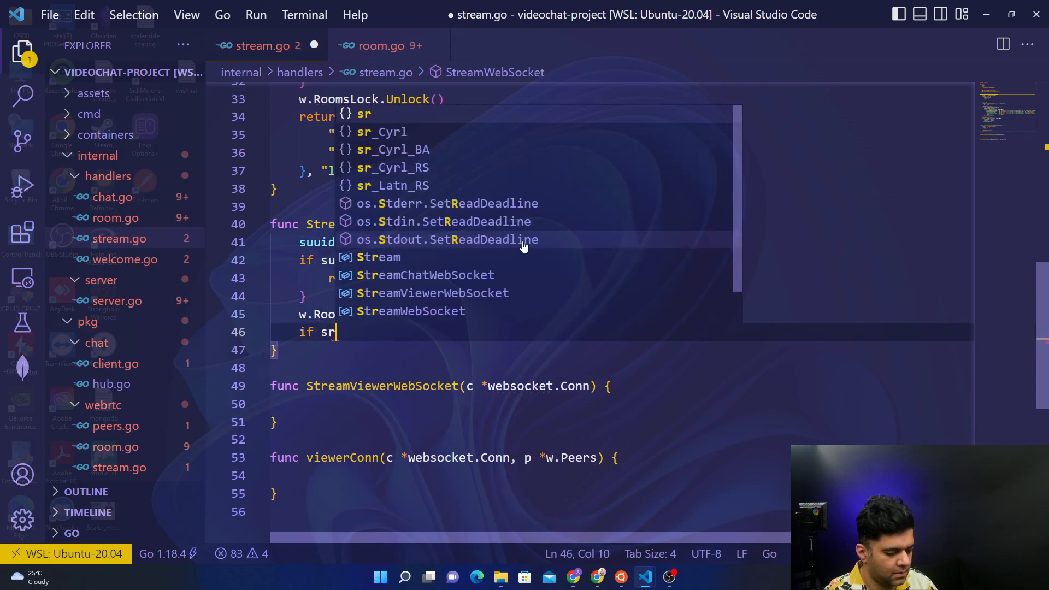
# Look up the stream, unlock RoomsLock, call w.StreamConn(c, streams.Peers) and return.
pyautogui.write('stream, ok := w.')
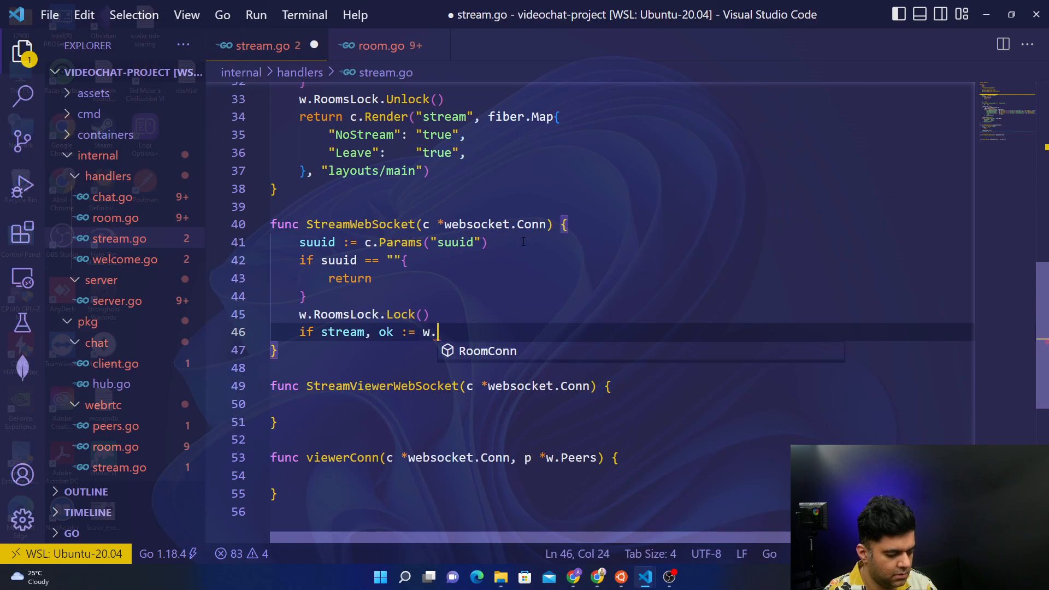
pyautogui.write('Streams[')
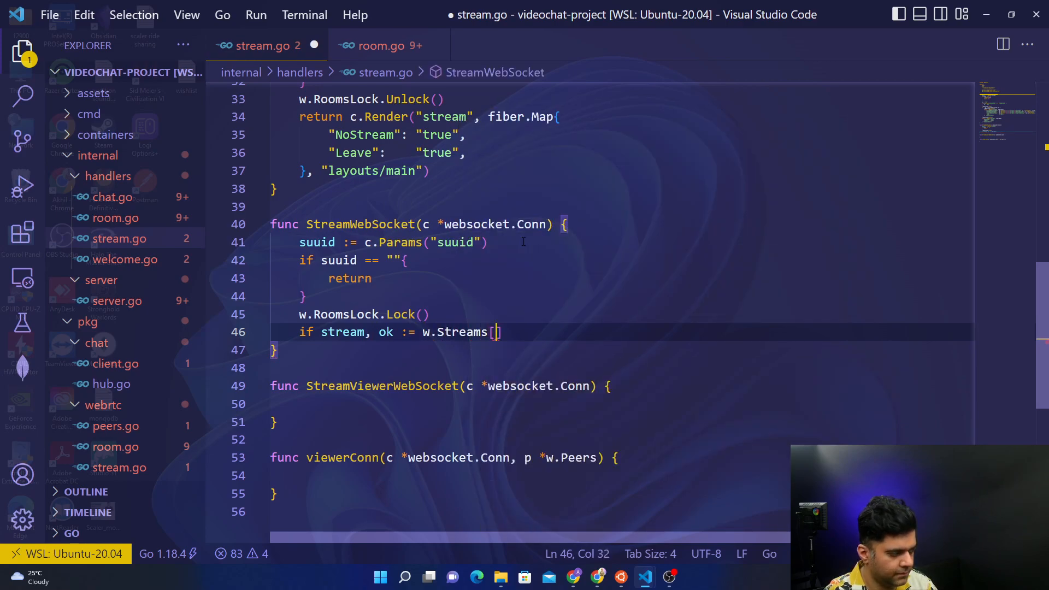
pyautogui.write('uuid')
pyautogui.write('w.')
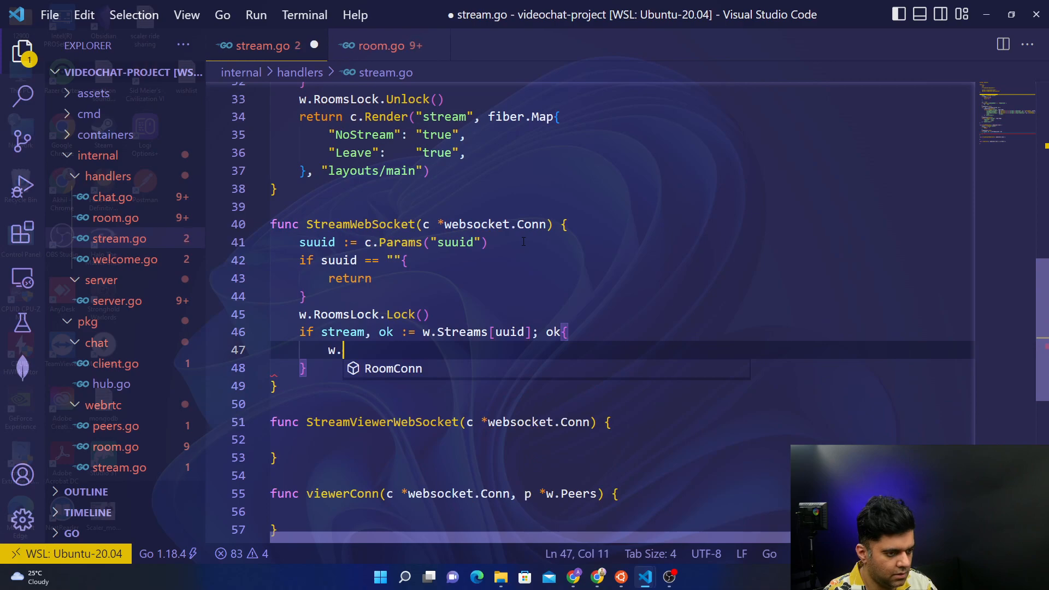
pyautogui.press('capslock')
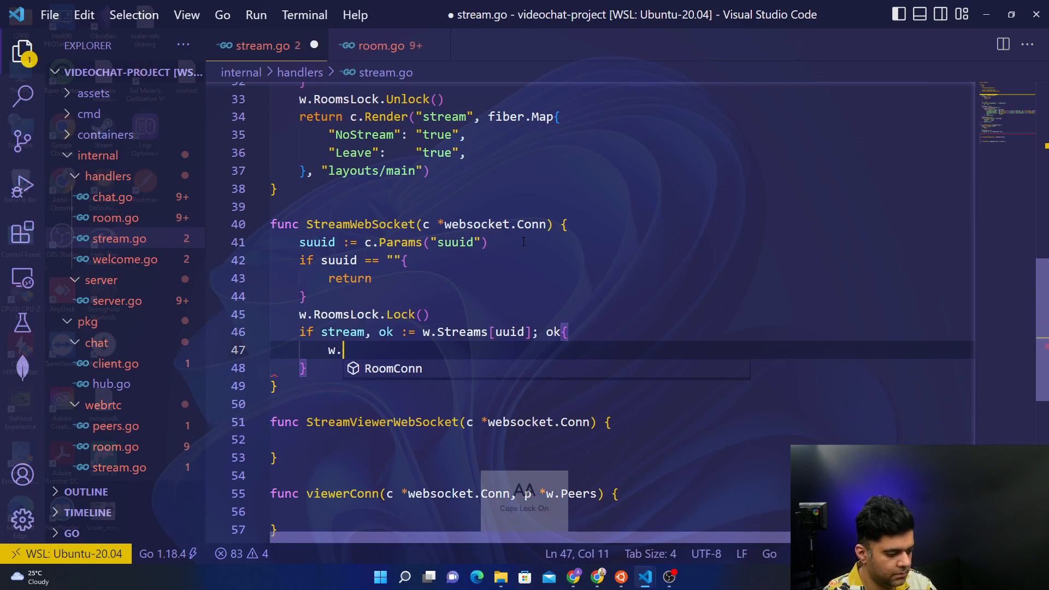
pyautogui.write('RoomsLock.')
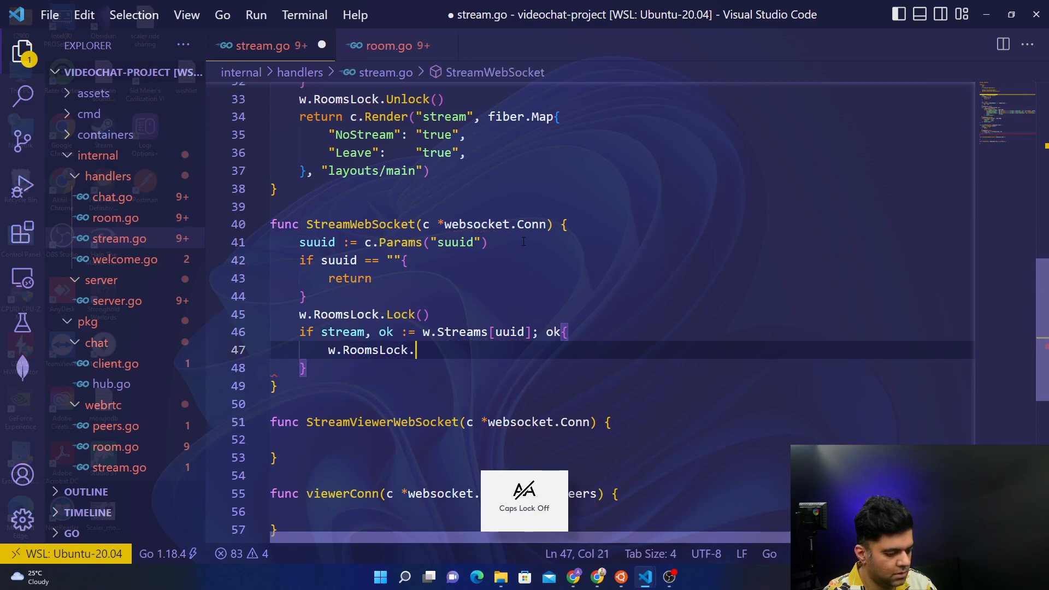
pyautogui.write('Unlock()')
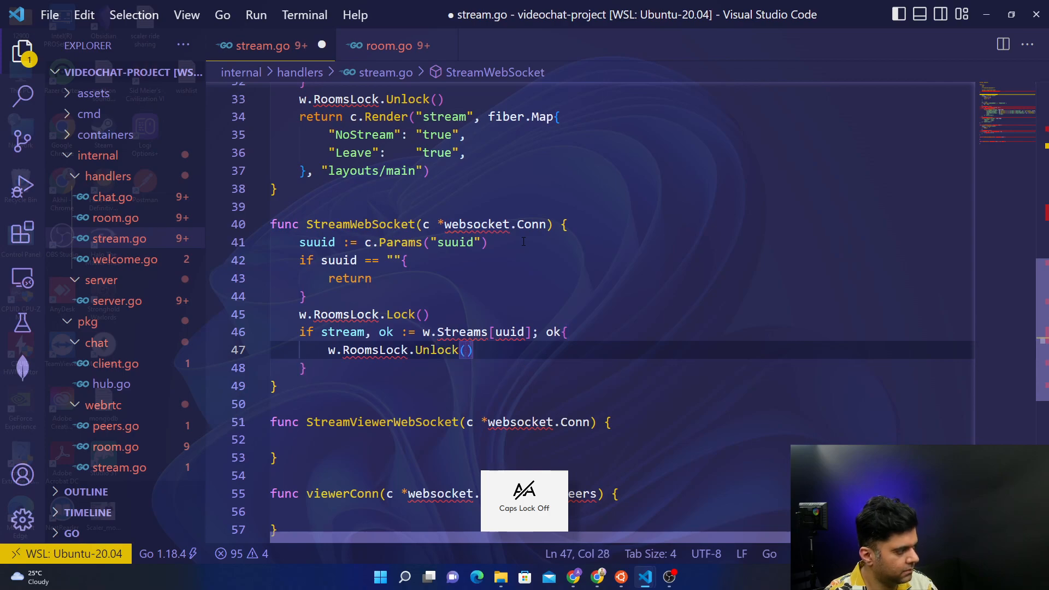
pyautogui.write('w.StreamConn')
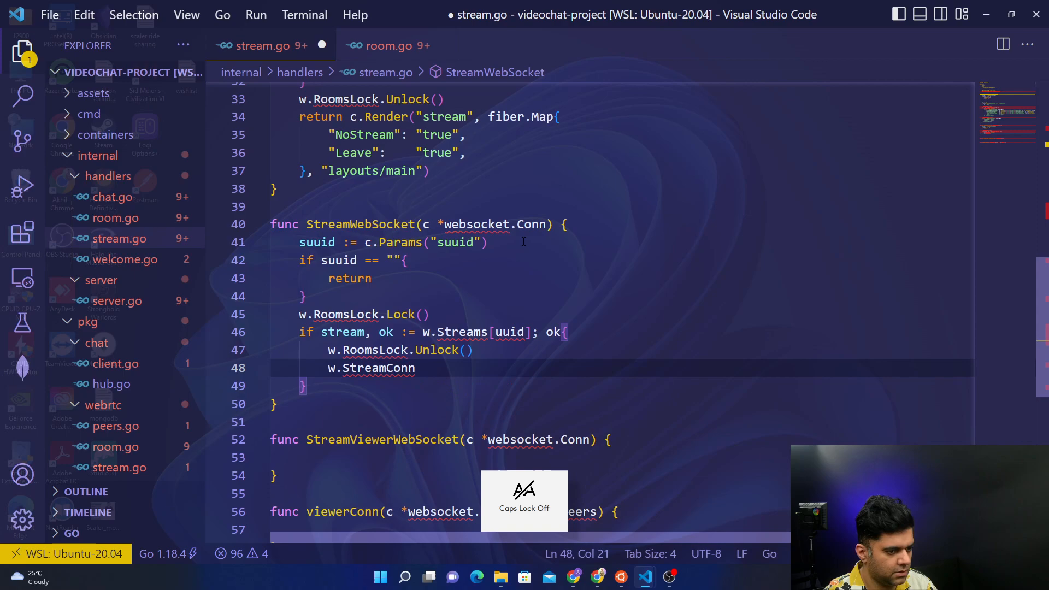
pyautogui.write('(c, streams.Peers')
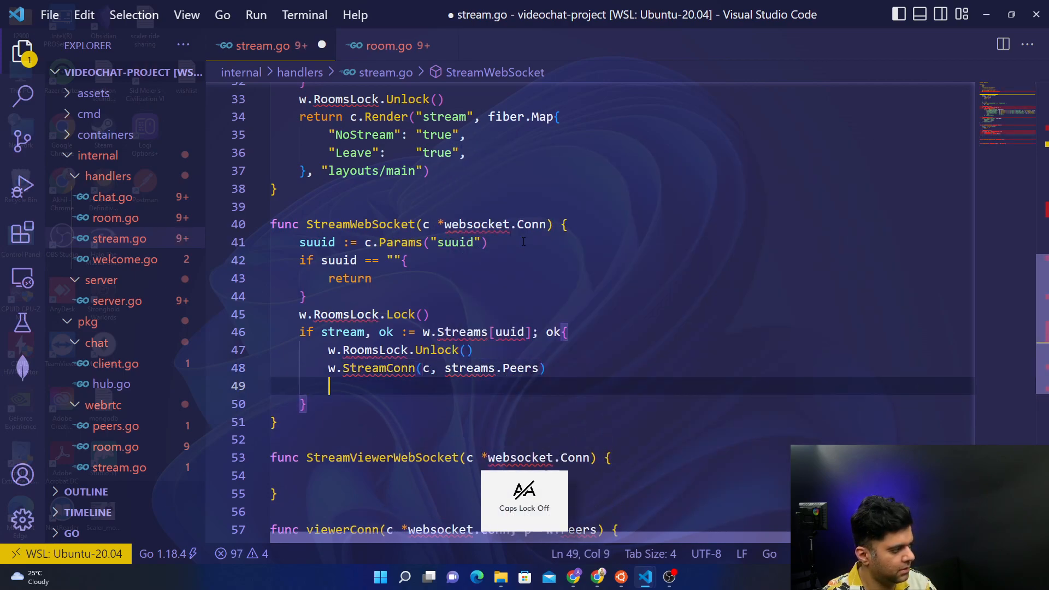
pyautogui.write('return')
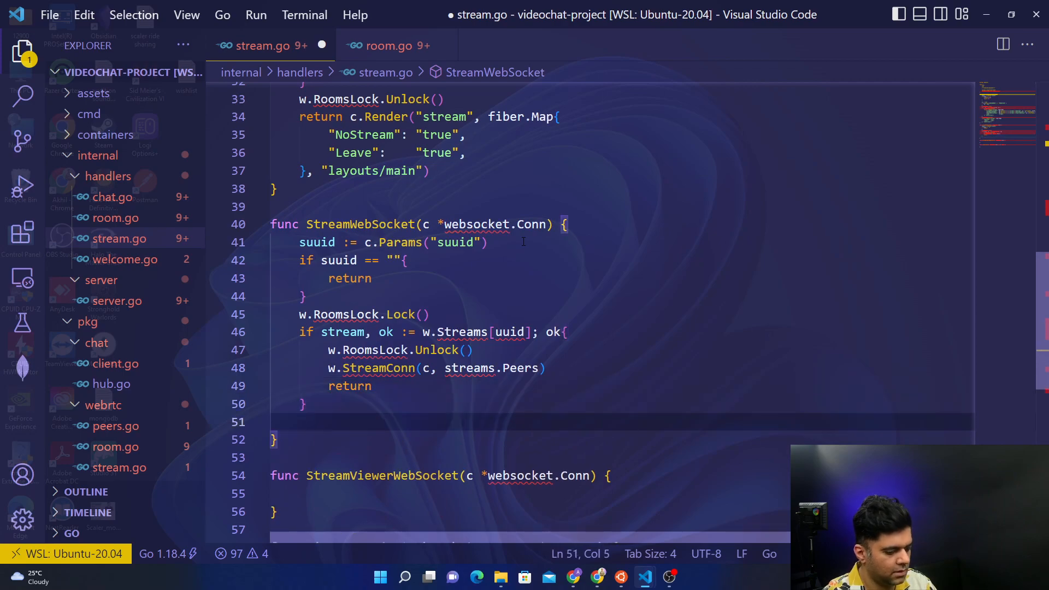
pyautogui.write('w.RoomsLock.Unlock(')
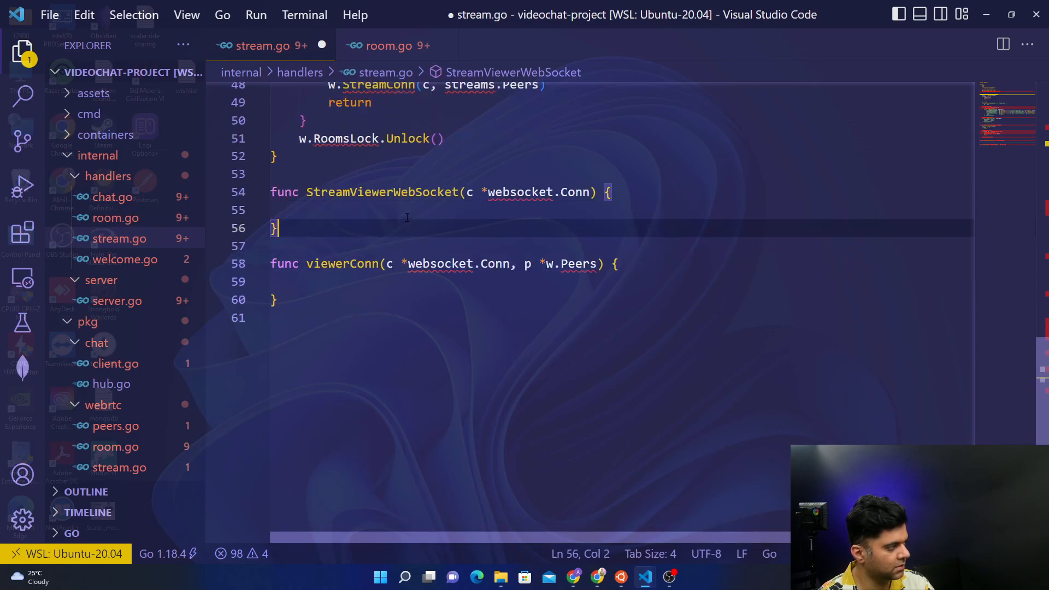
# Reuse StreamWebSocket's stream lookup if block in StreamViewerWebSocket, calling viewerConn(c, streams.Peers).
pyautogui.write('sLock.Lock(')
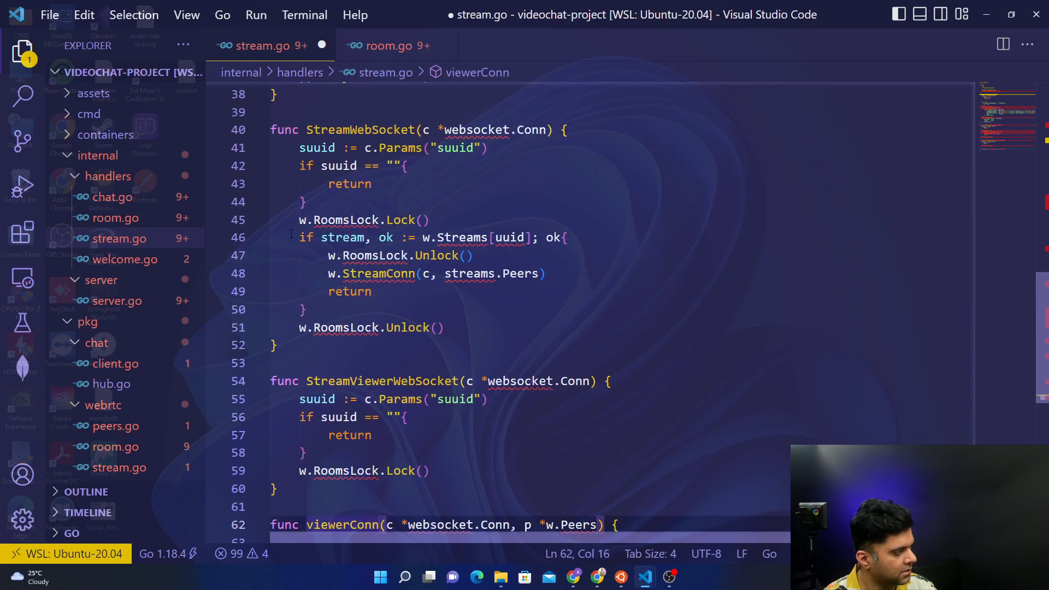
pyautogui.moveTo(300, 236); pyautogui.dragTo(307, 309)
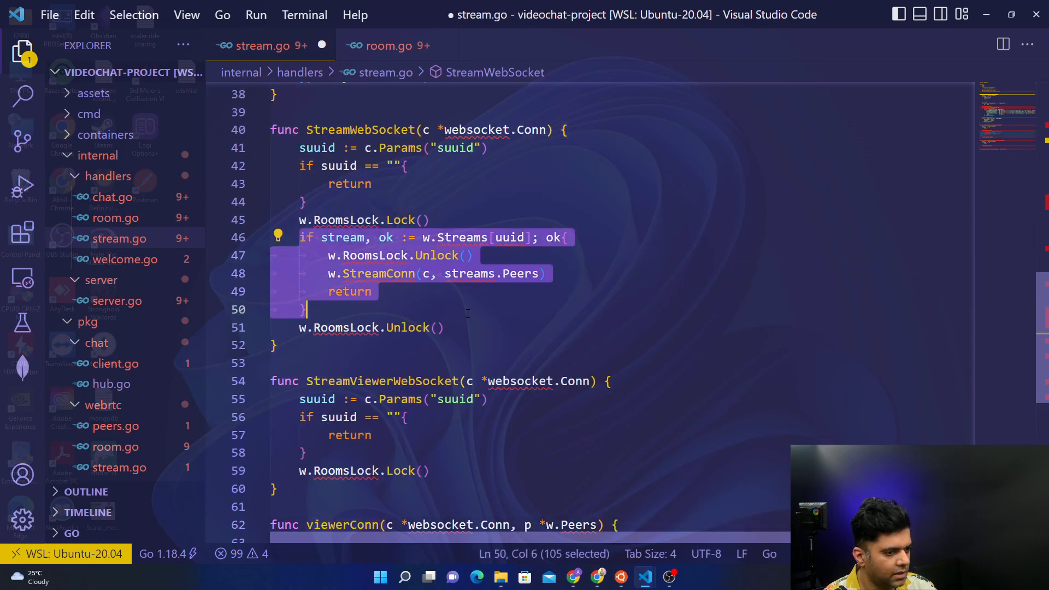
pyautogui.moveTo(306, 309); pyautogui.dragTo(443, 327)
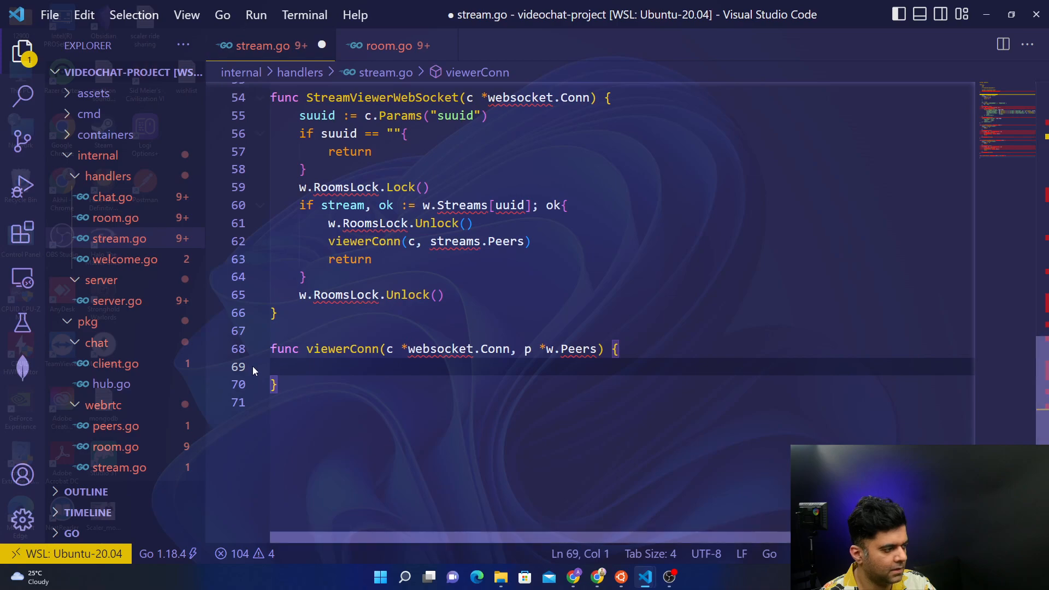
pyautogui.click(388, 46)
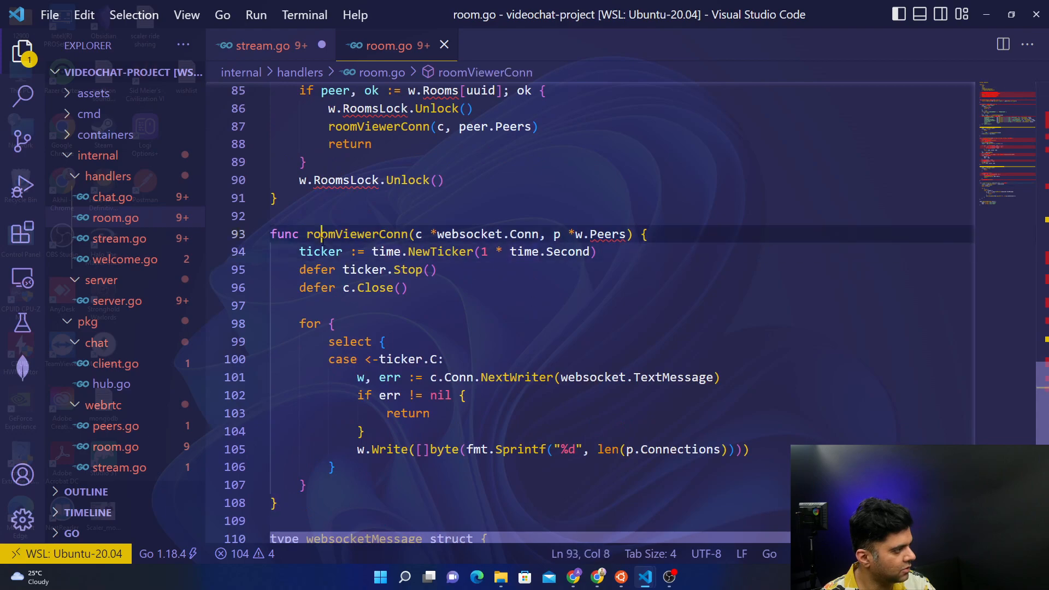
# Copy roomViewerConn's one-second ticker, deferred cleanup and select loop into stream.go's viewerConn.
pyautogui.click(300, 251)
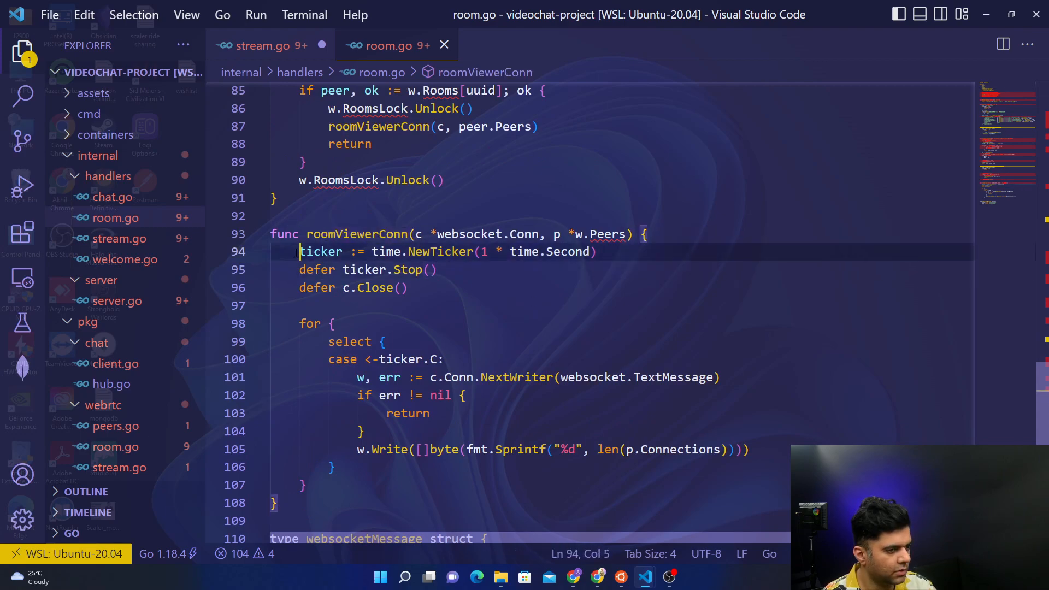
pyautogui.moveTo(300, 251); pyautogui.dragTo(407, 288)
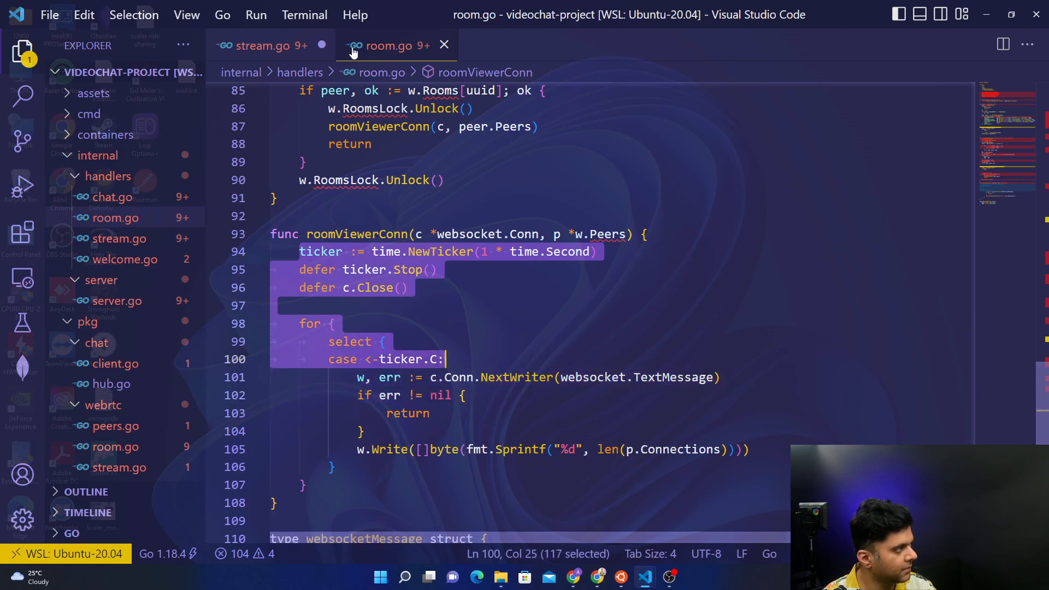
pyautogui.click(267, 46)
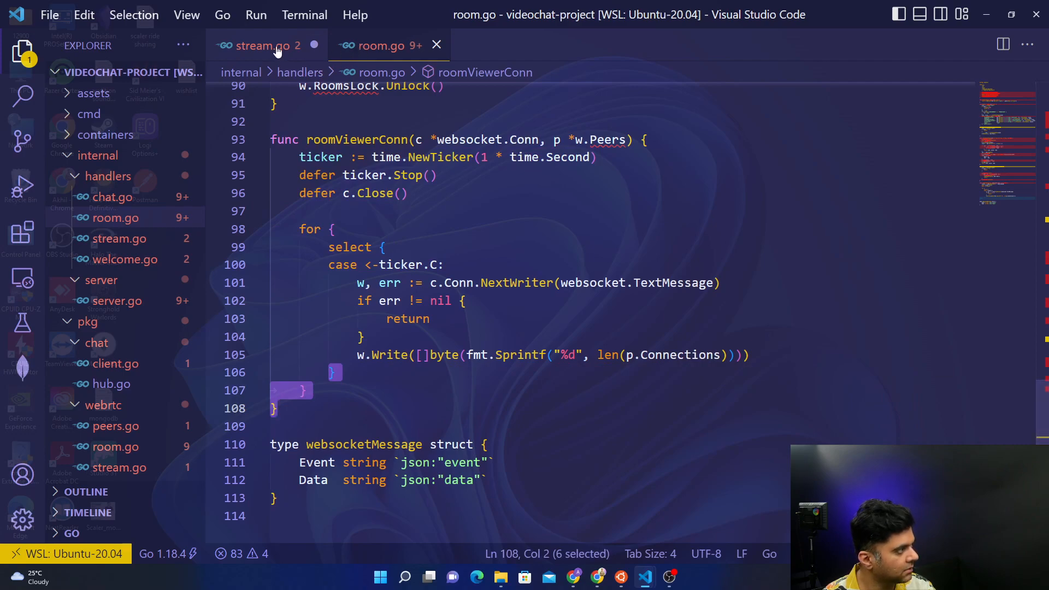
pyautogui.click(261, 45)
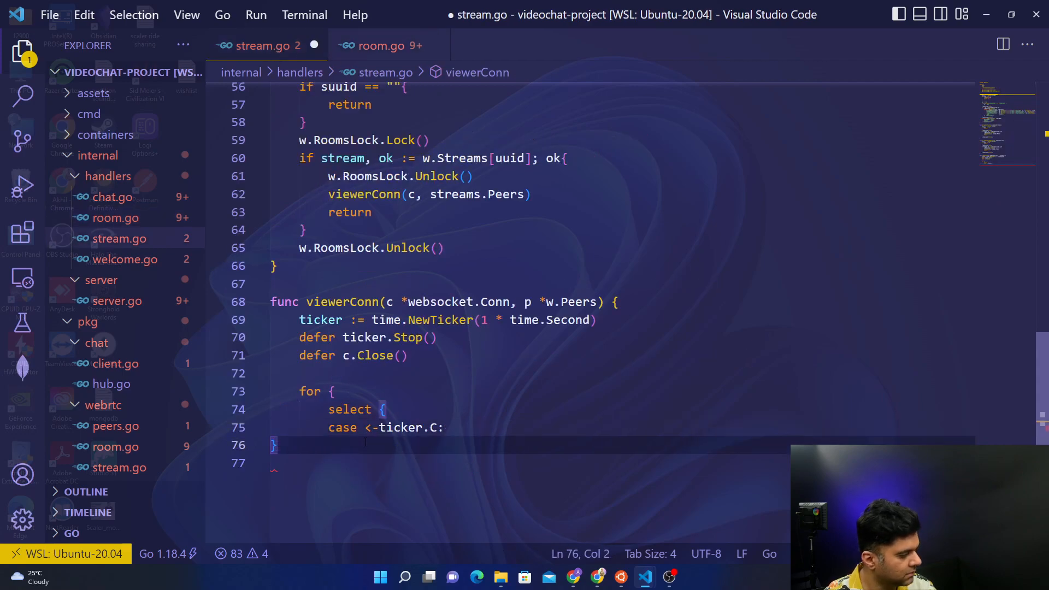
pyautogui.click(361, 409)
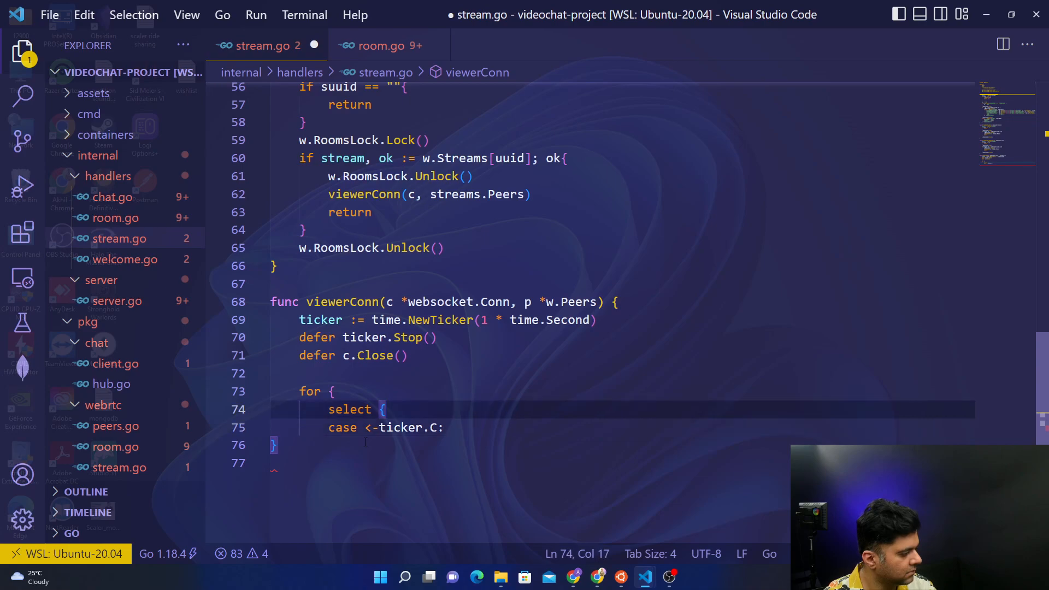
pyautogui.press('Enter')
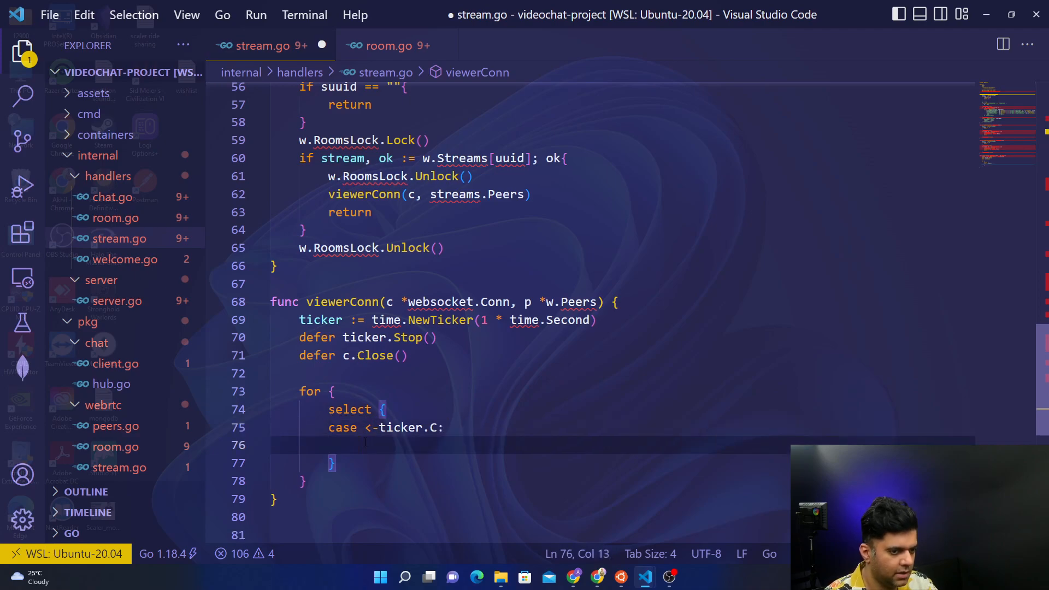
# Paste room.go's NextWriter text-message line and err-return check under viewerConn's ticker case.
pyautogui.click(386, 45)
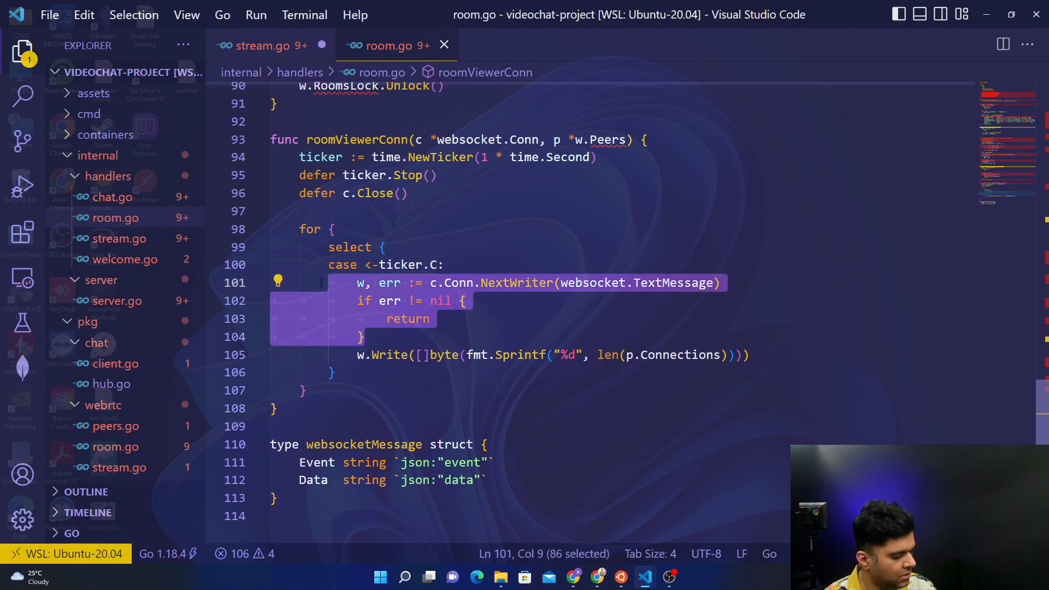
pyautogui.click(261, 46)
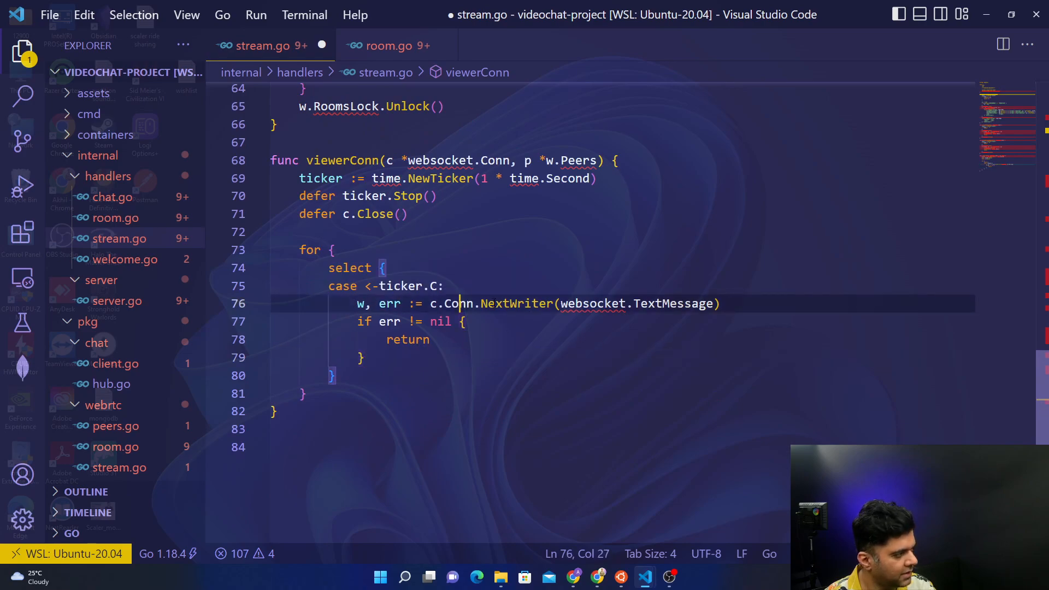
pyautogui.click(699, 303)
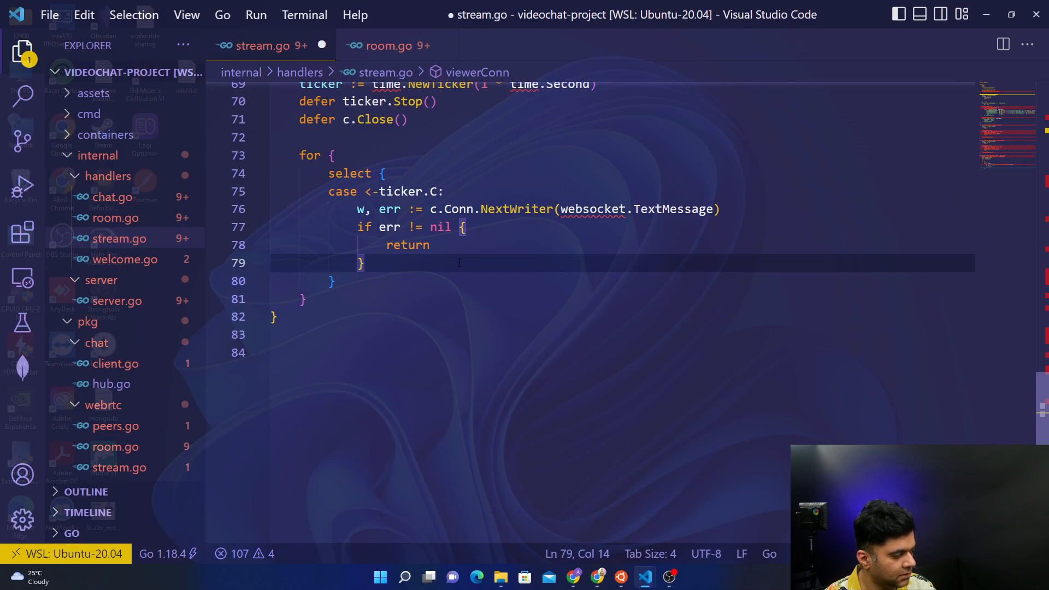
# Add w.Write([]byte(fmt.Sprintf("%d", len(p.Connections)))) after the error check.
pyautogui.press('enter')
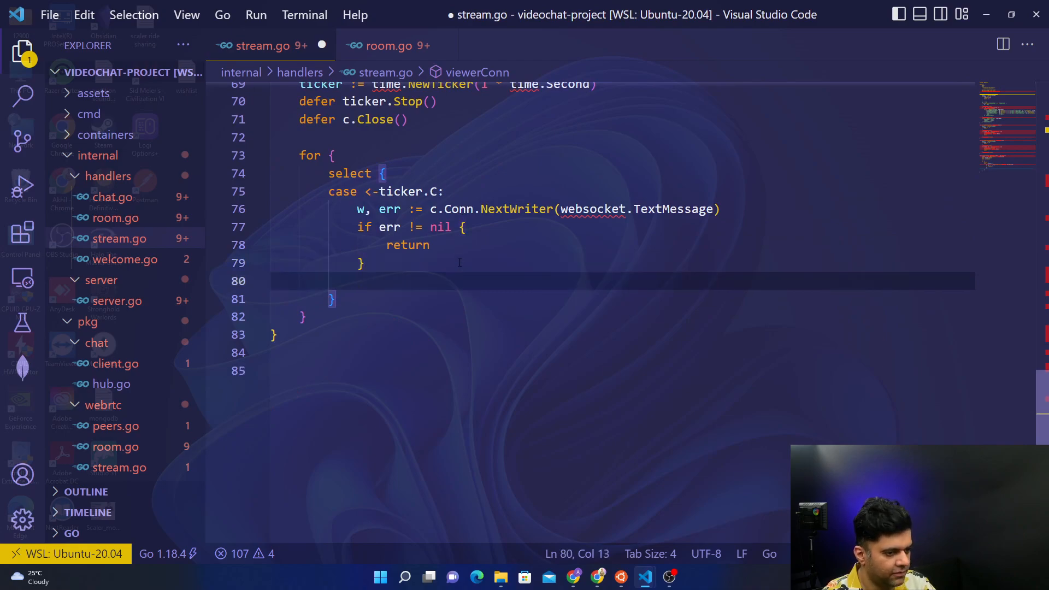
pyautogui.write('w.Write(')
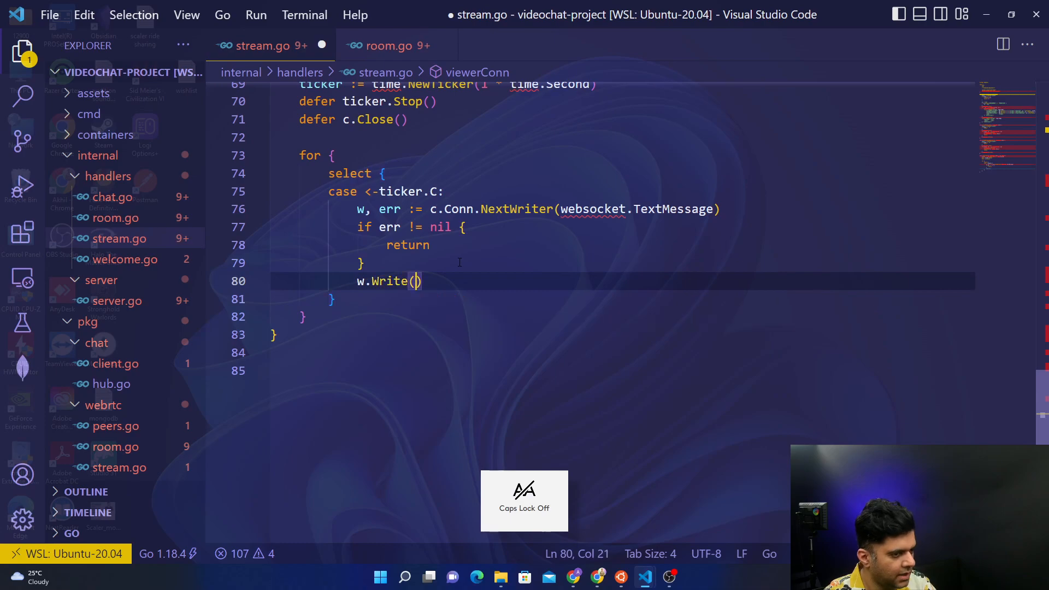
pyautogui.write('[]byte(')
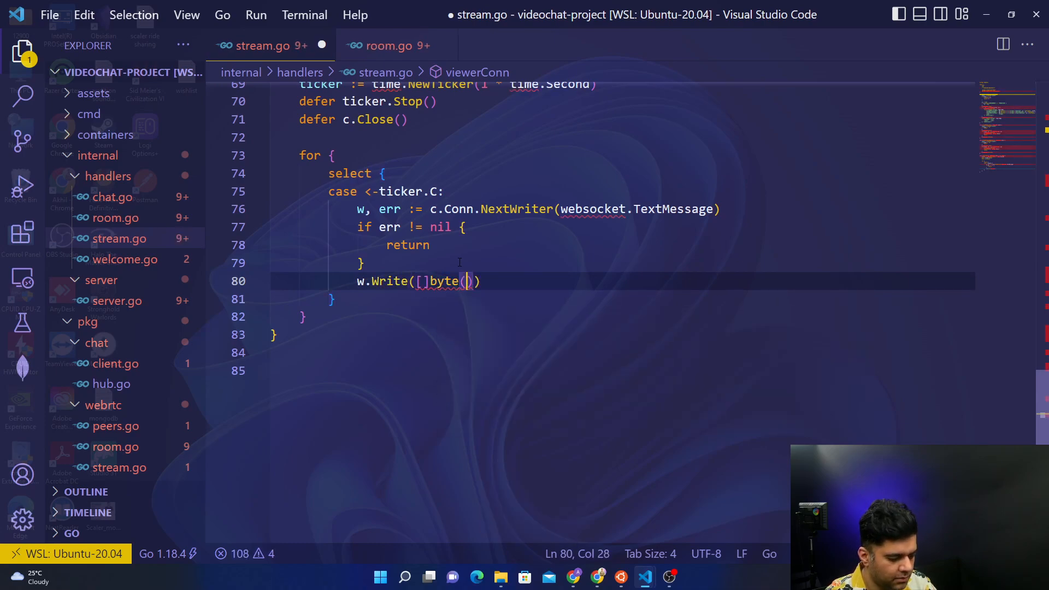
pyautogui.write('fmt.Sprintf("')
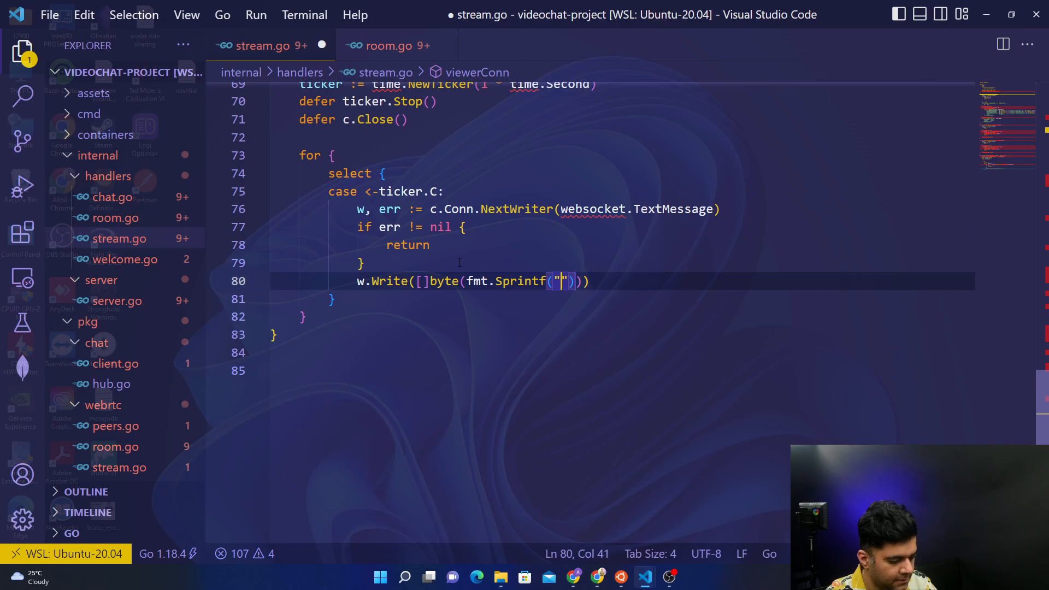
pyautogui.write('%d')
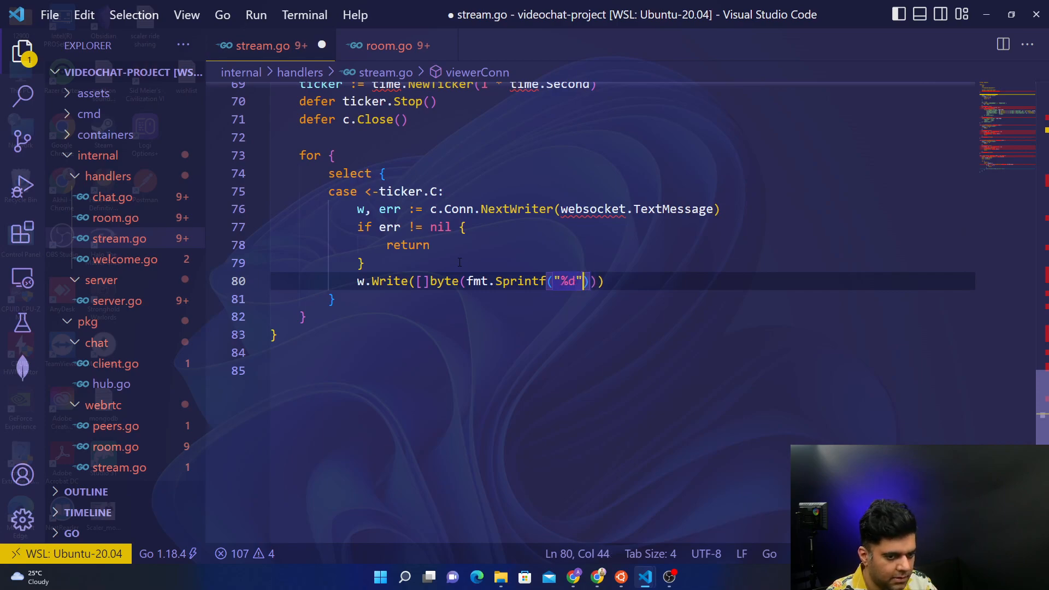
pyautogui.write(', len(p.')
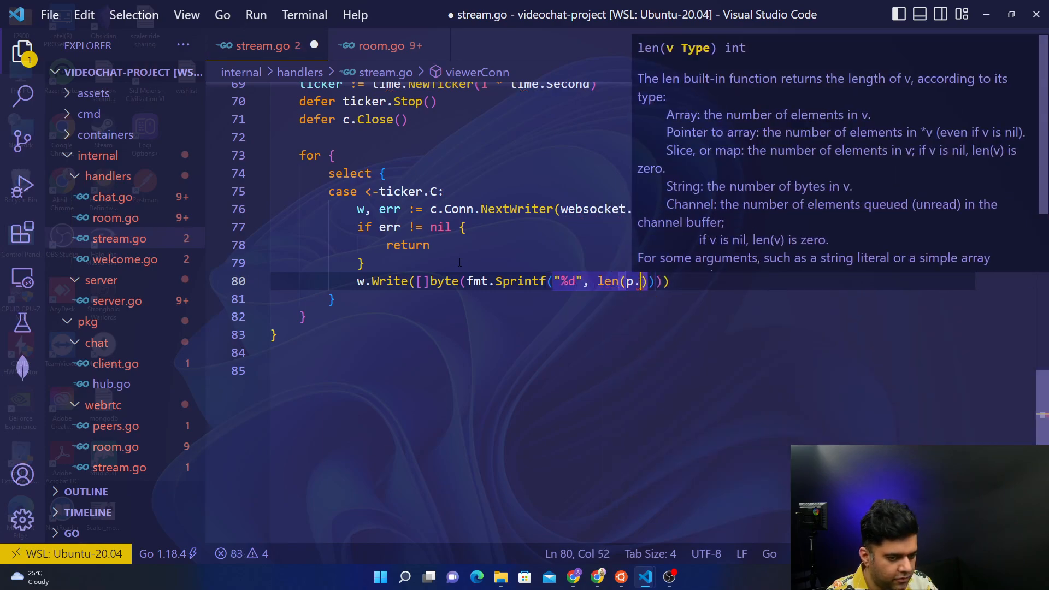
pyautogui.write('Connections')
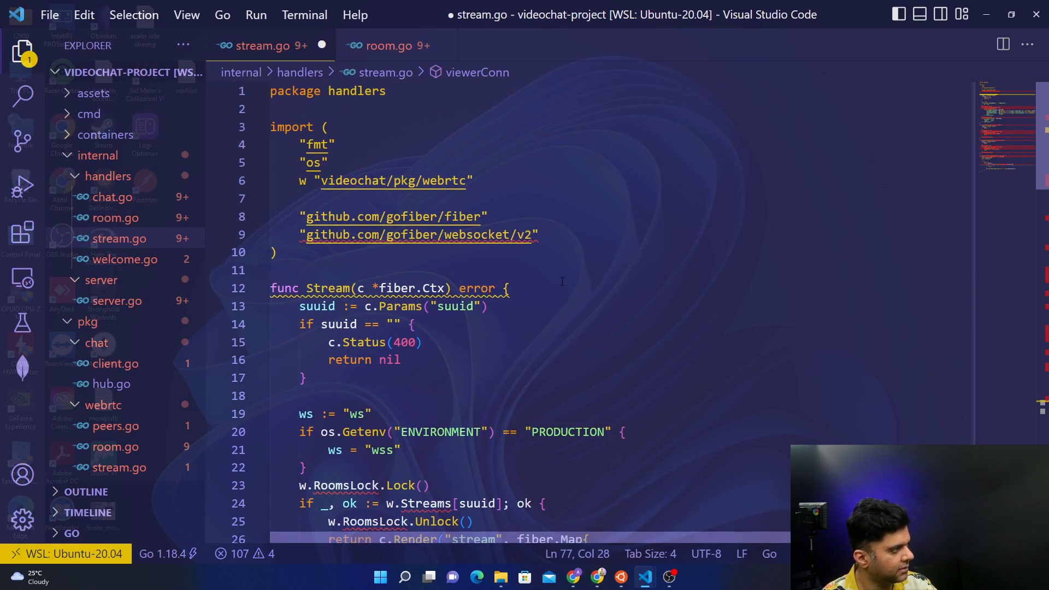
# Scroll down the saved stream.go, now importing time, to the handler functions.
pyautogui.scroll(-3)
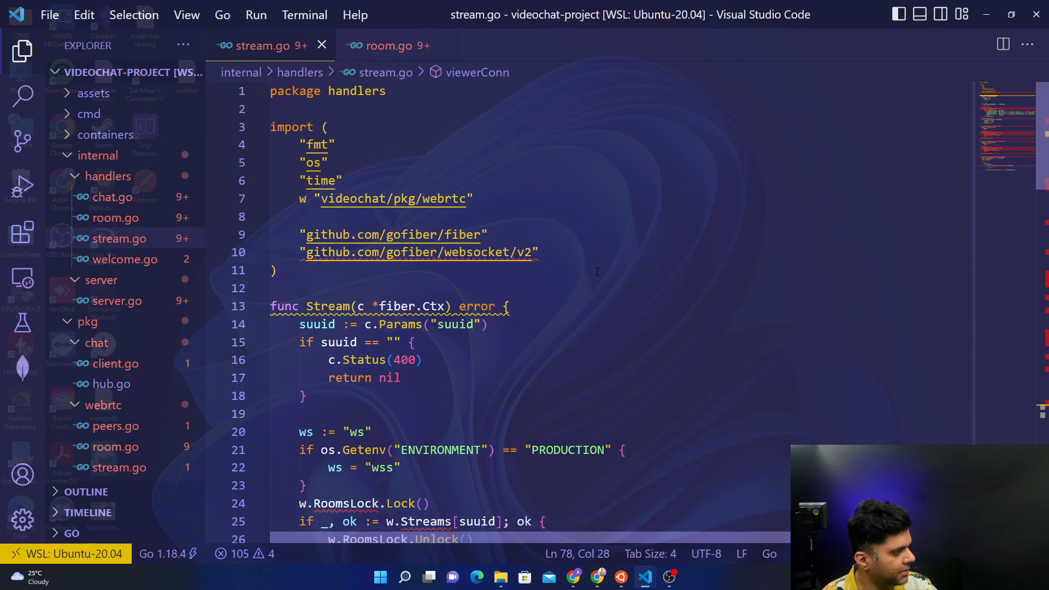
pyautogui.scroll(-3)
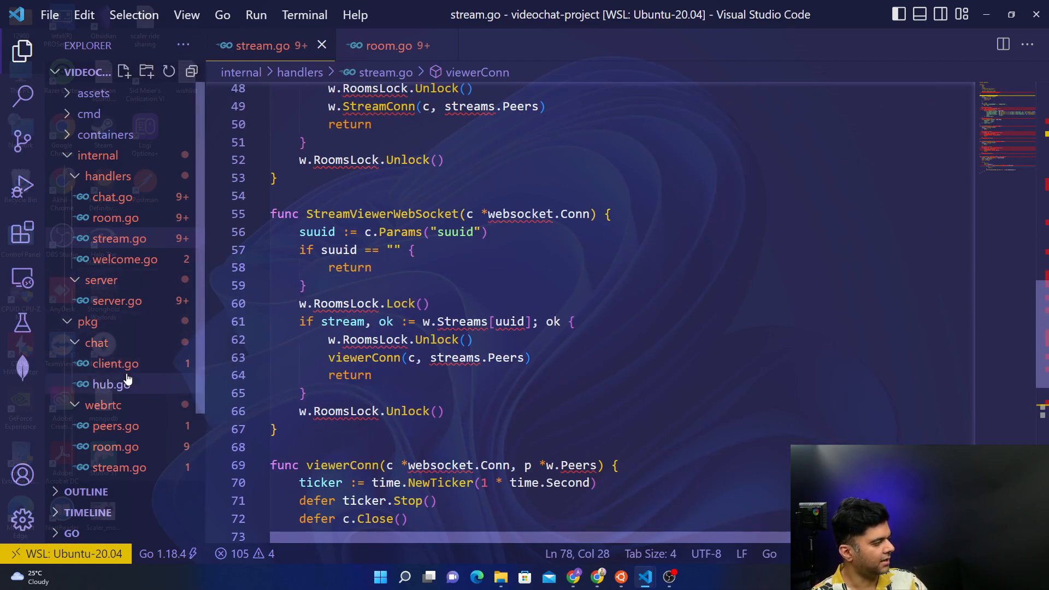
pyautogui.moveTo(73, 434)
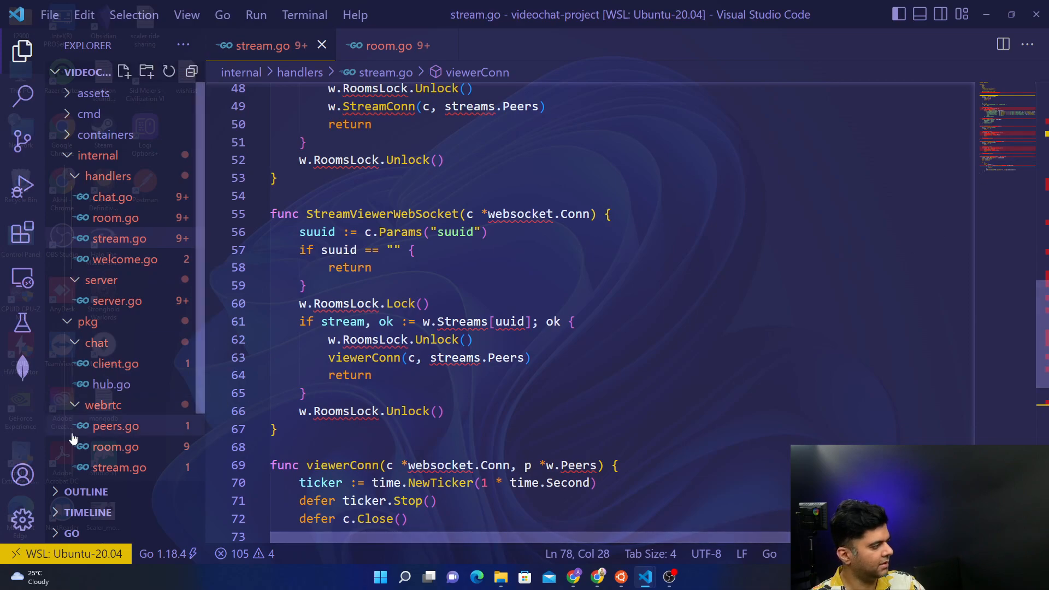
# Open pkg/webrtc/stream.go from the Explorer and collapse the views folder.
pyautogui.click(431, 303)
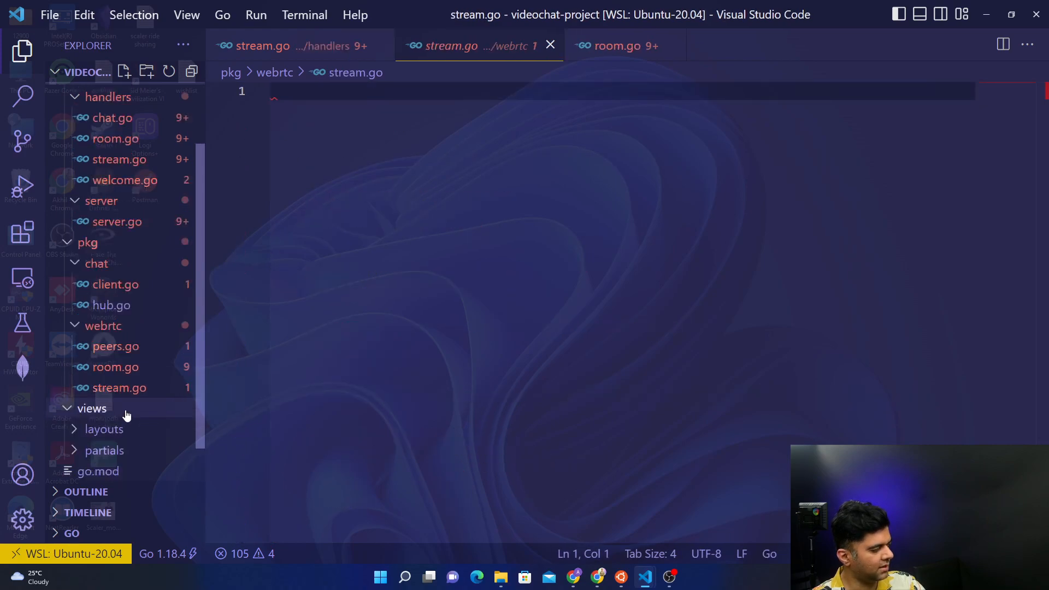
pyautogui.click(92, 408)
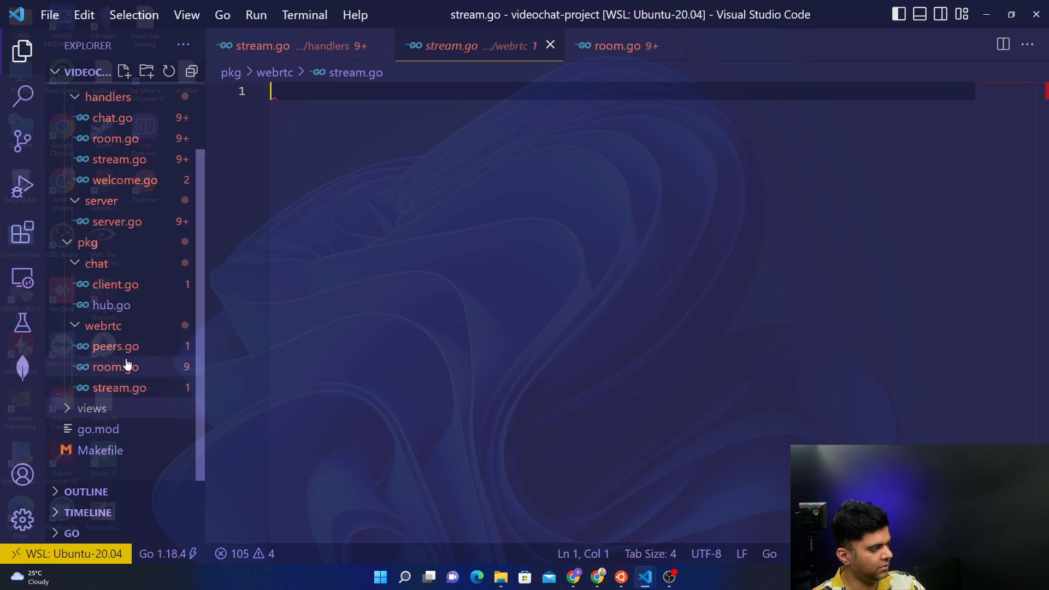
pyautogui.moveTo(139, 292)
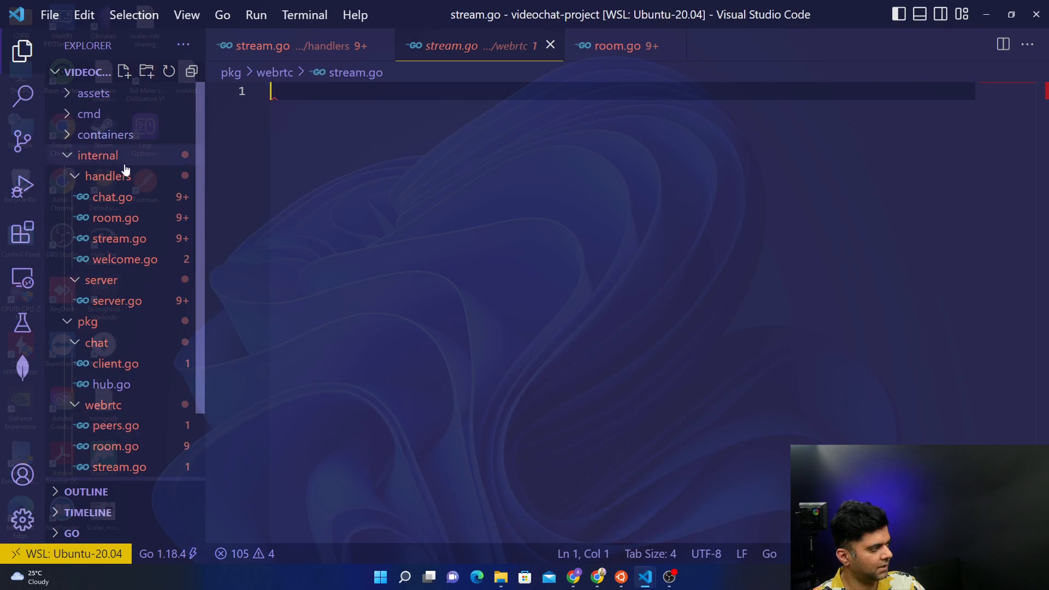
pyautogui.moveTo(90, 248)
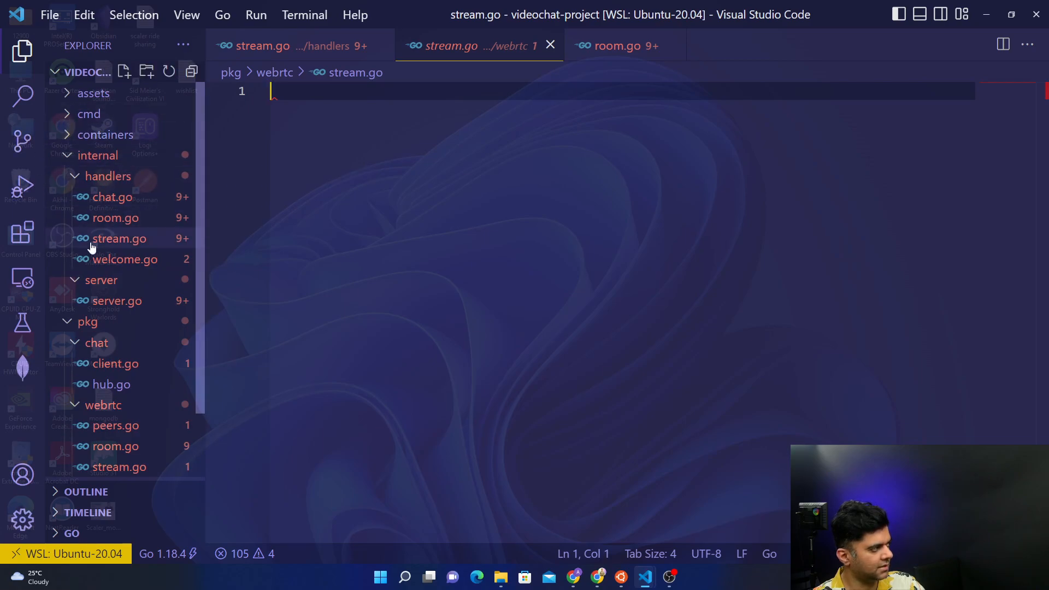
pyautogui.moveTo(154, 259)
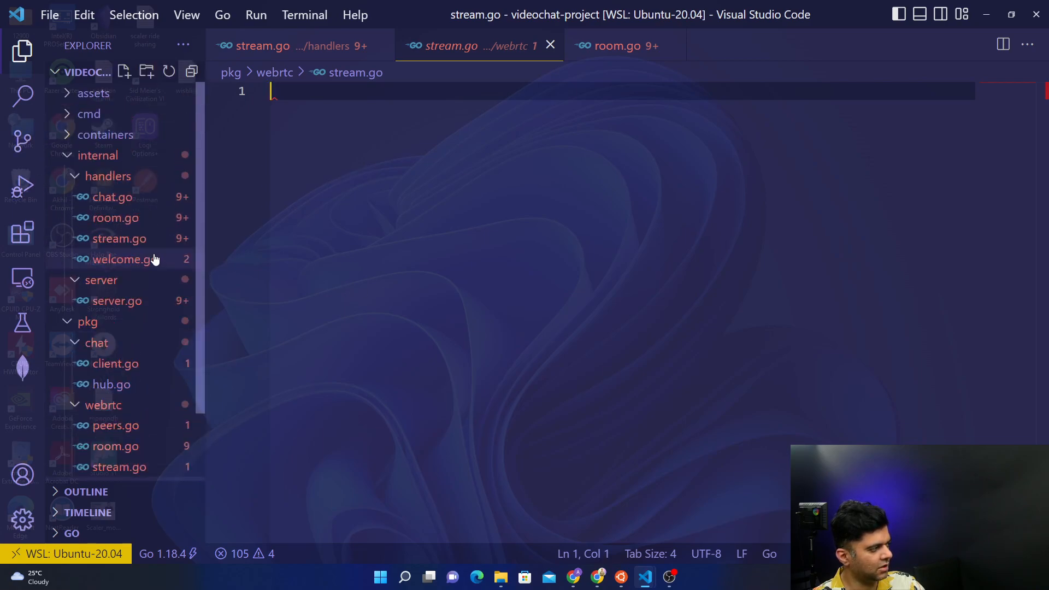